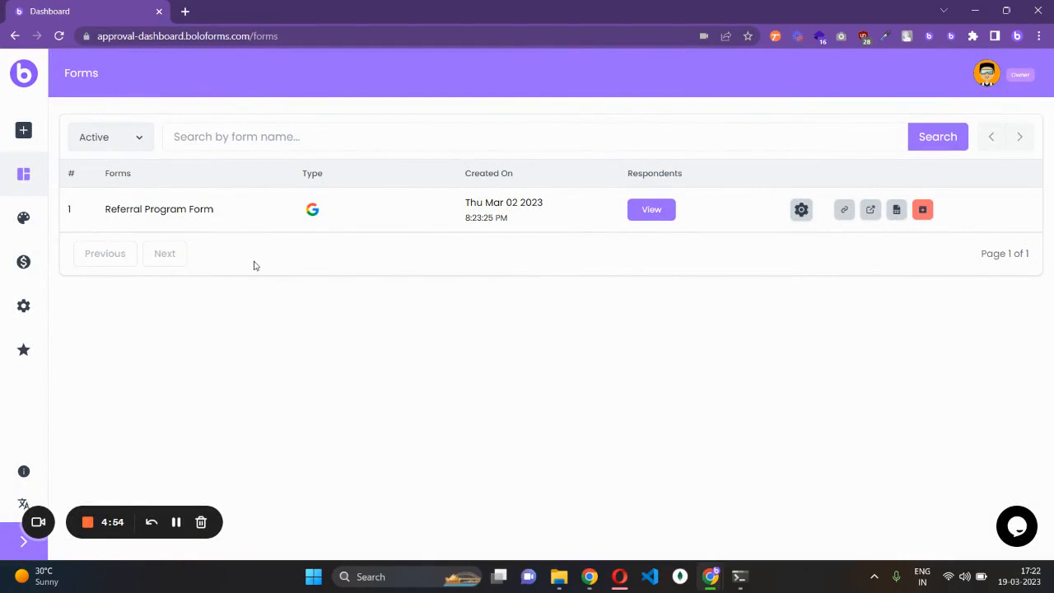
# - Begin a new form and choose the New Deal template under Sales
pyautogui.click(23, 130)
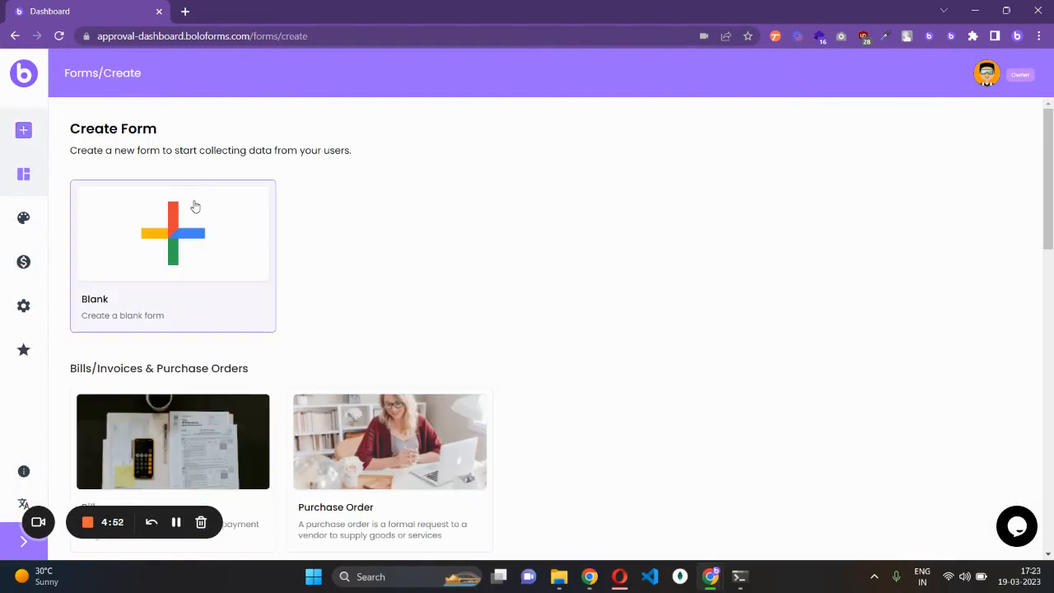
pyautogui.scroll(-3)
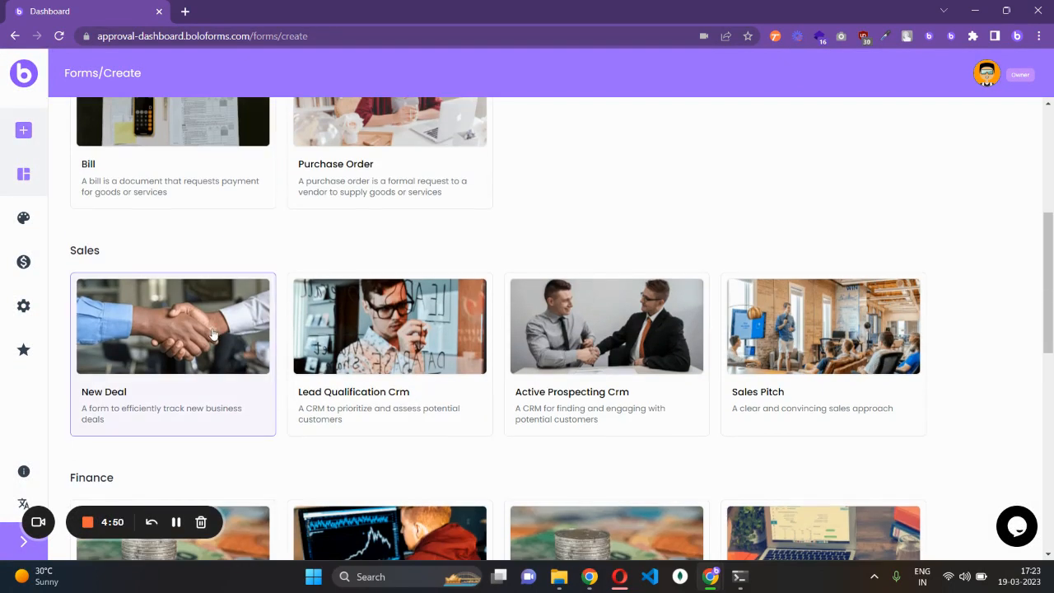
pyautogui.click(172, 326)
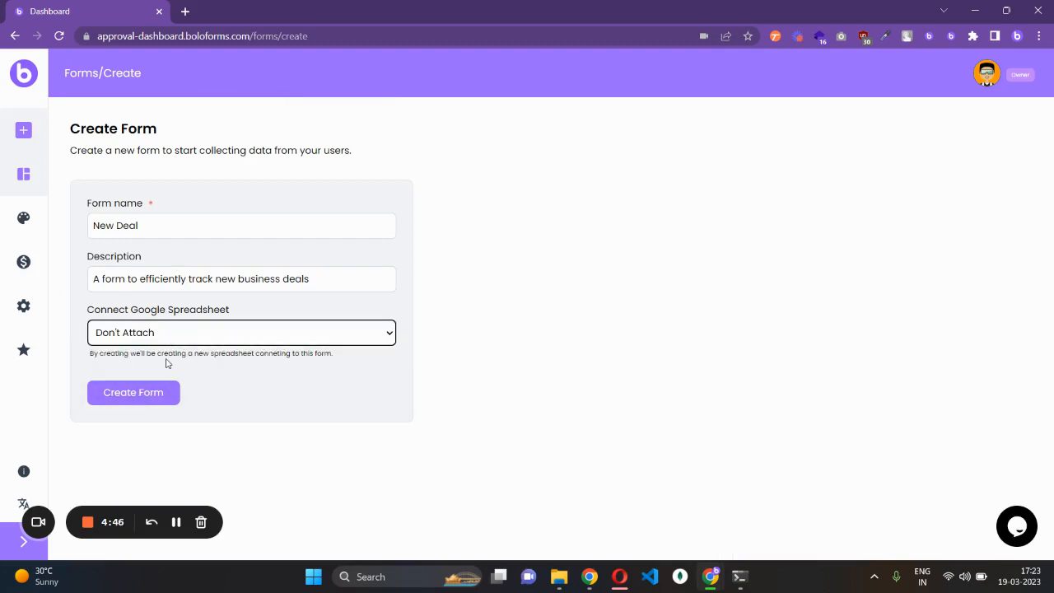
# - Create the New Deal form, landing in its editor with Email, Deal Name and Contact questions
pyautogui.click(133, 392)
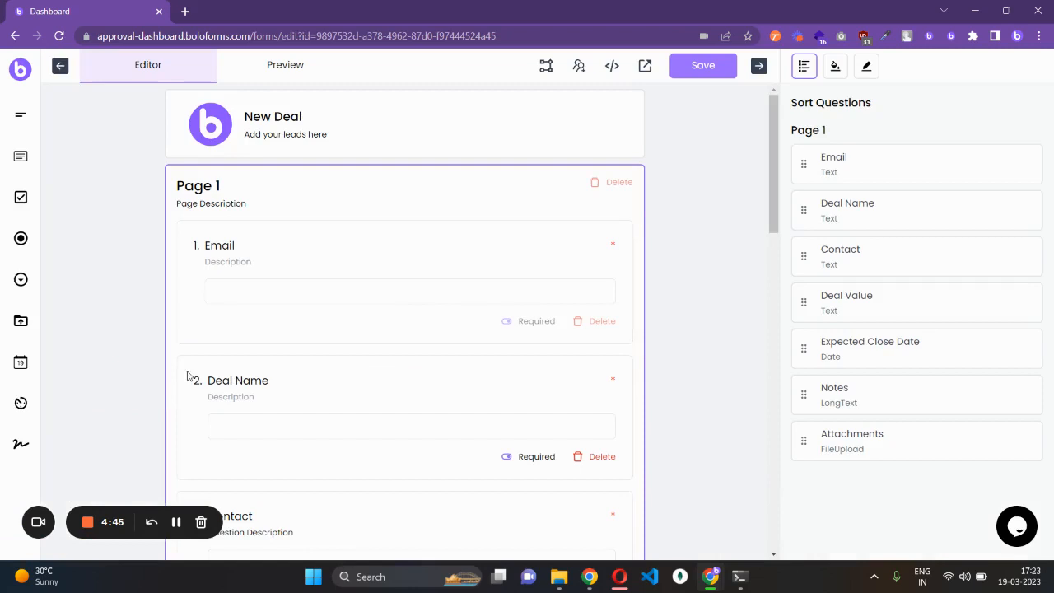
pyautogui.moveTo(305, 275)
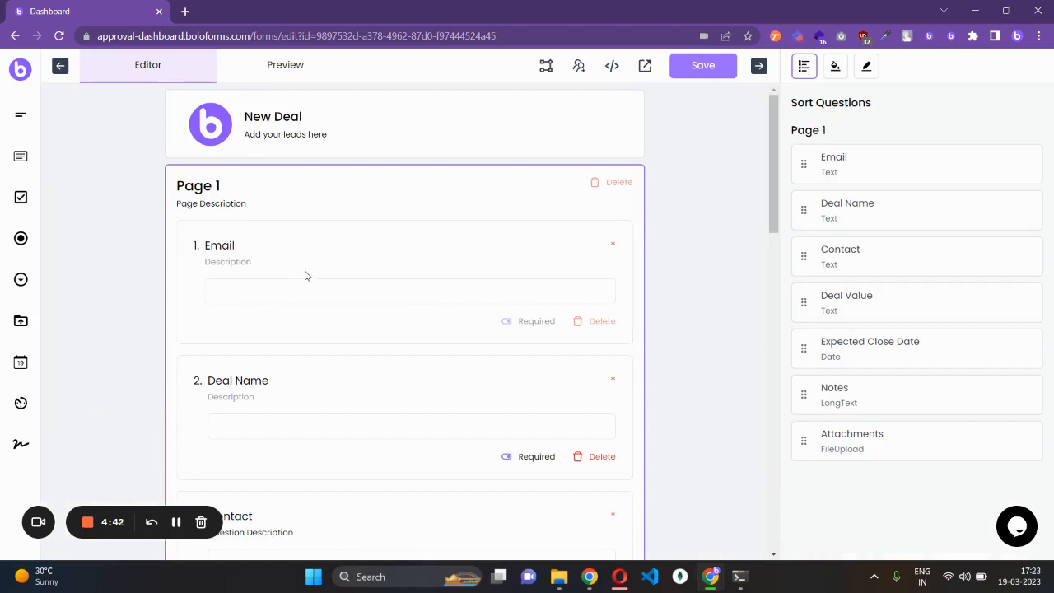
pyautogui.scroll(-3)
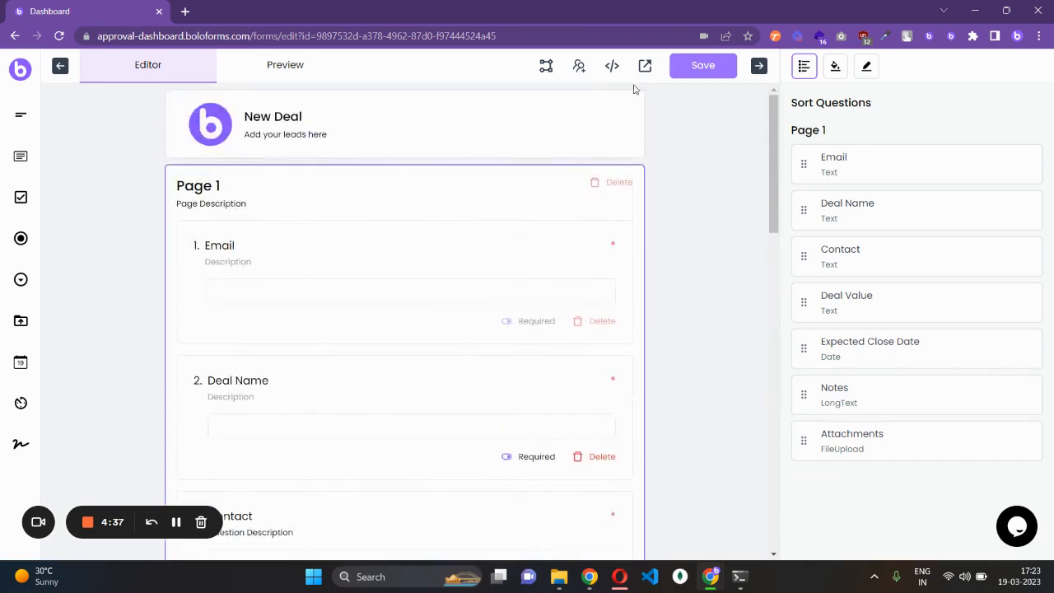
pyautogui.moveTo(563, 69)
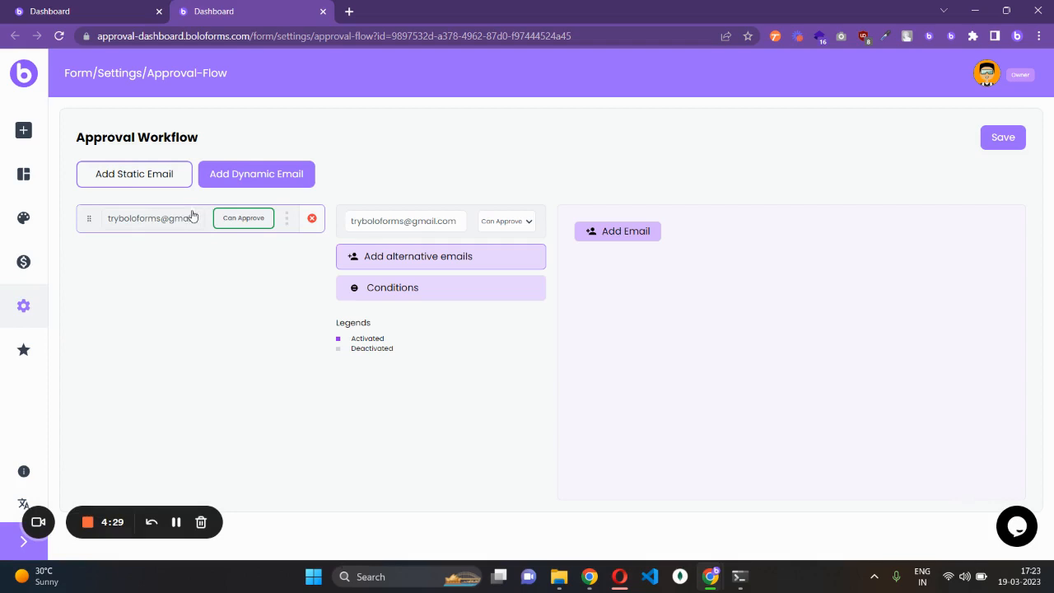
pyautogui.moveTo(116, 231)
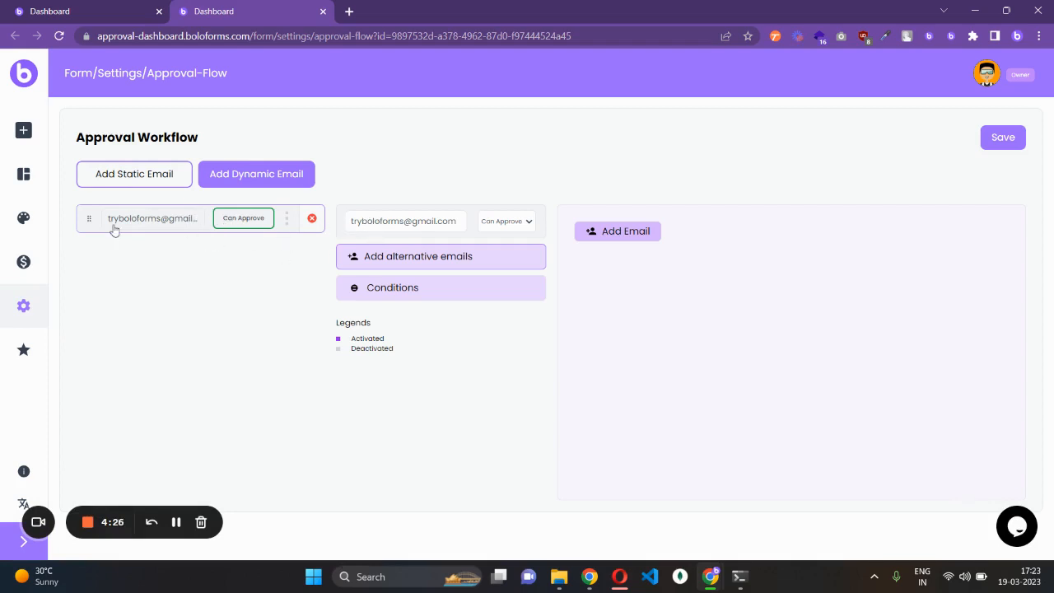
pyautogui.moveTo(267, 285)
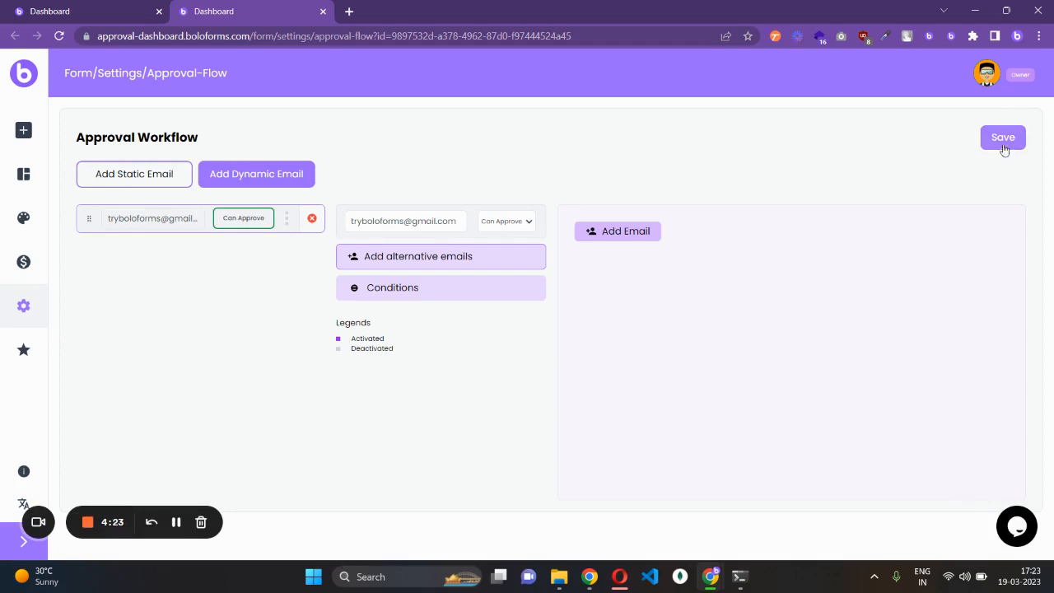
# - Save the approval workflow with its single Can Approve approver email
pyautogui.click(1003, 137)
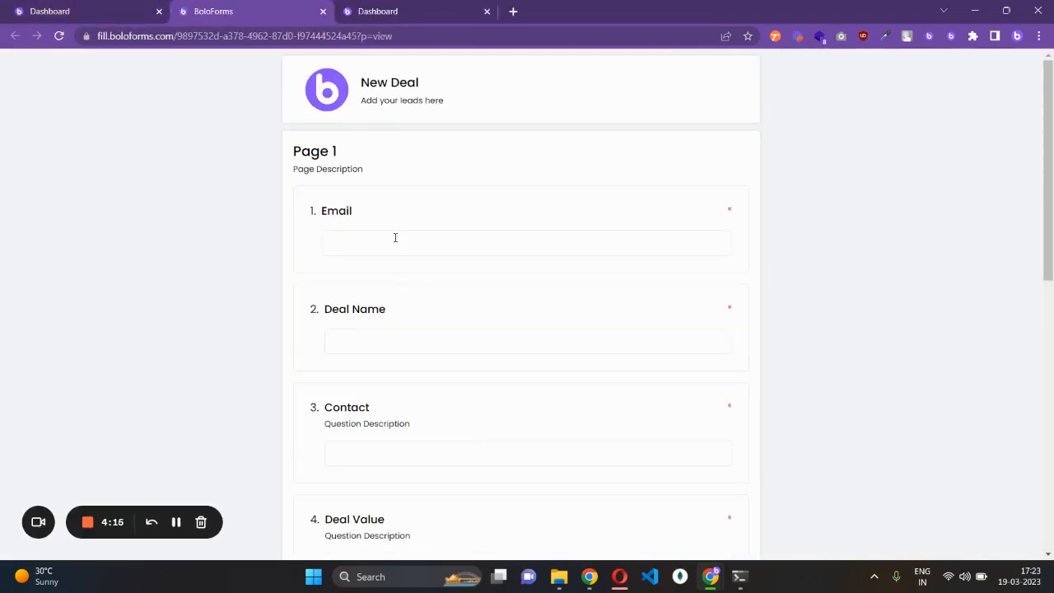
# - Fill the deal form with 'chir' test answers and close date 2023-03-19, then submit it
pyautogui.write('chir')
pyautogui.write('test')
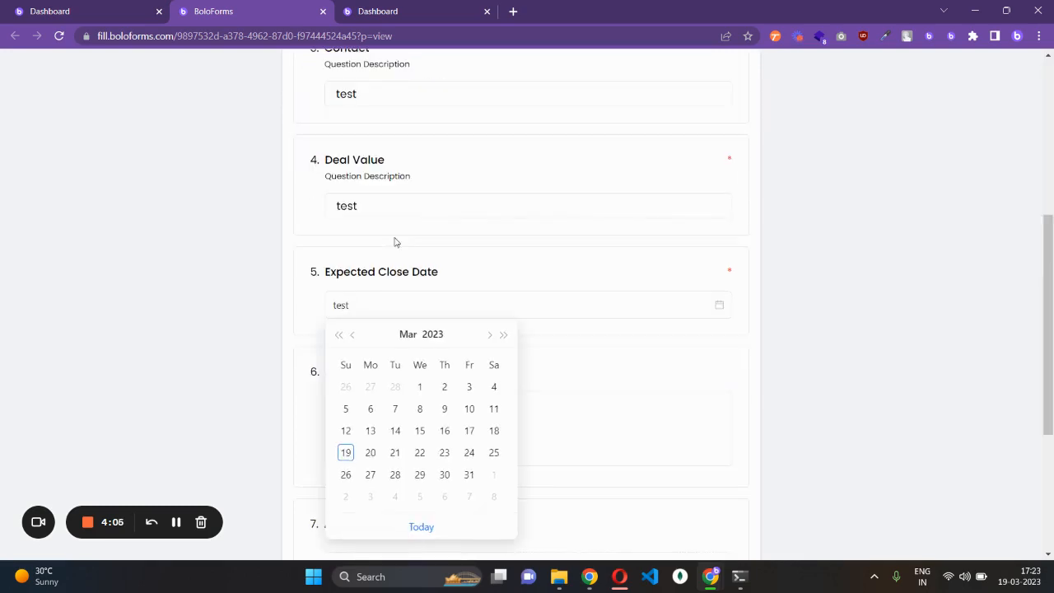
pyautogui.click(346, 451)
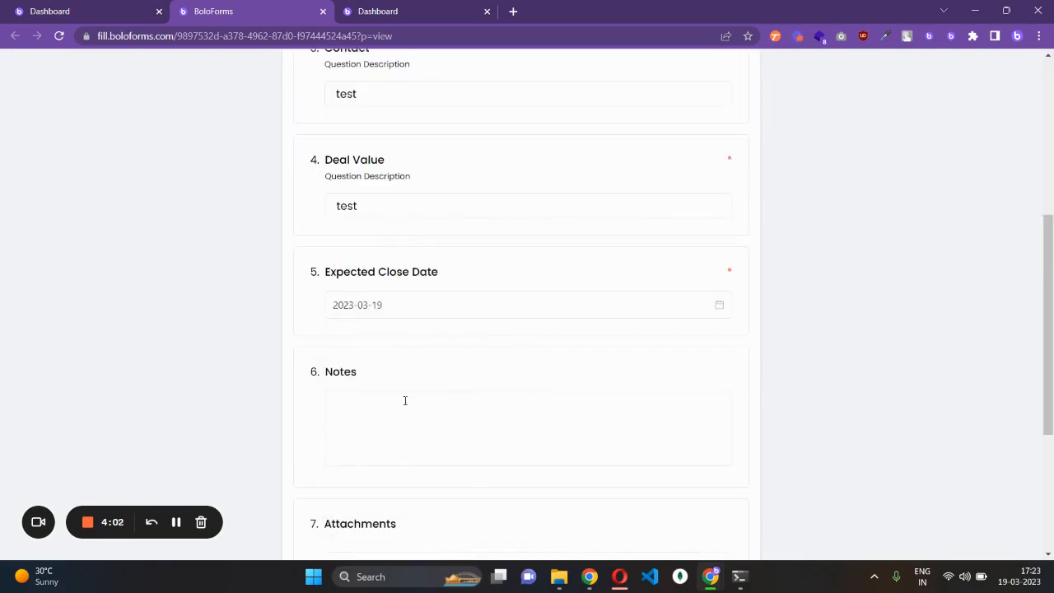
pyautogui.scroll(-3)
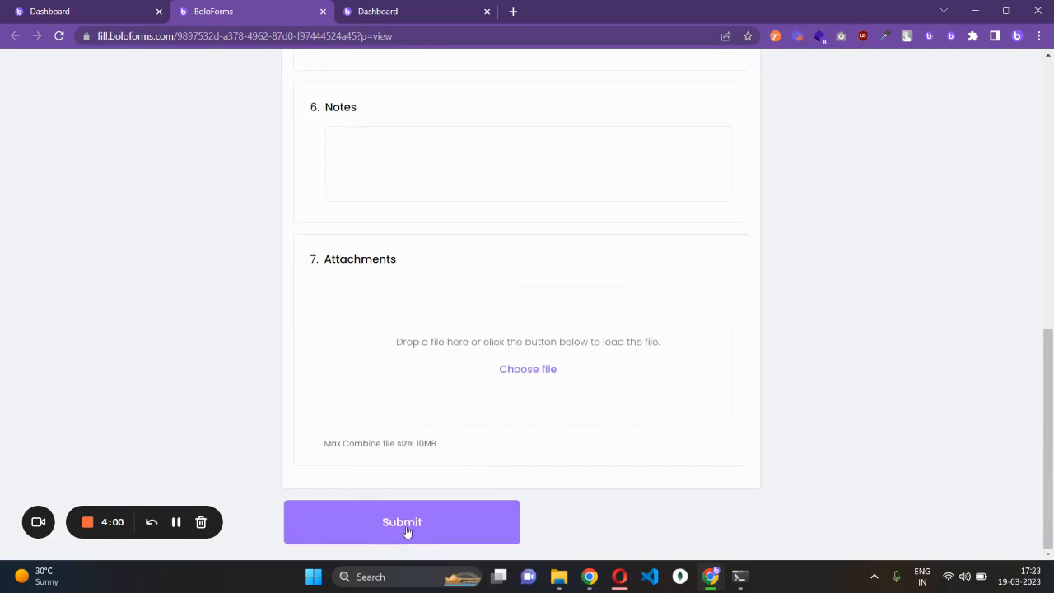
pyautogui.click(402, 520)
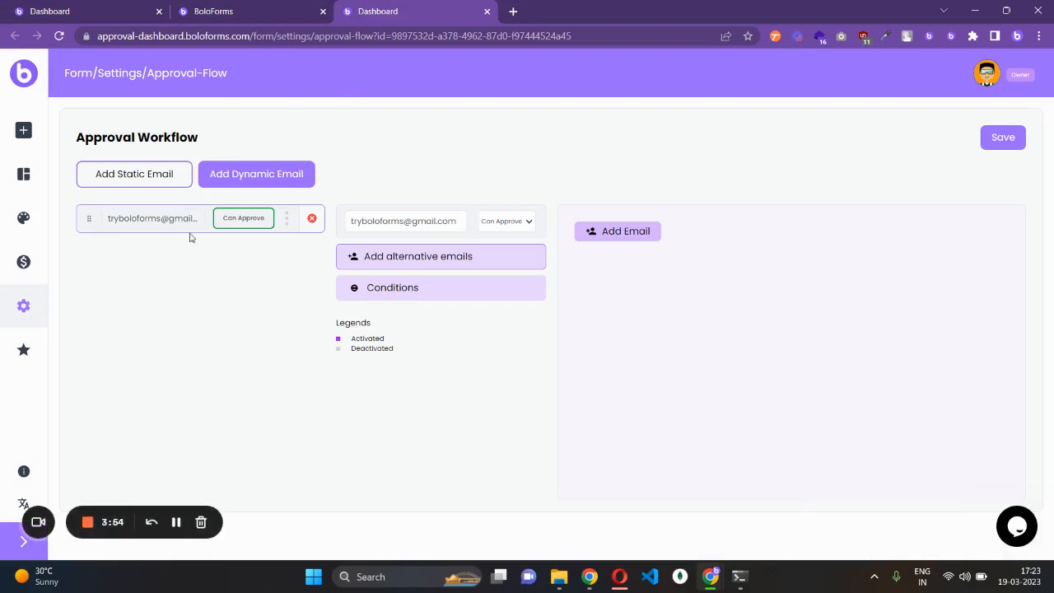
# - Leave the Approval Flow page and switch to the approver's Gmail inbox
pyautogui.click(404, 221)
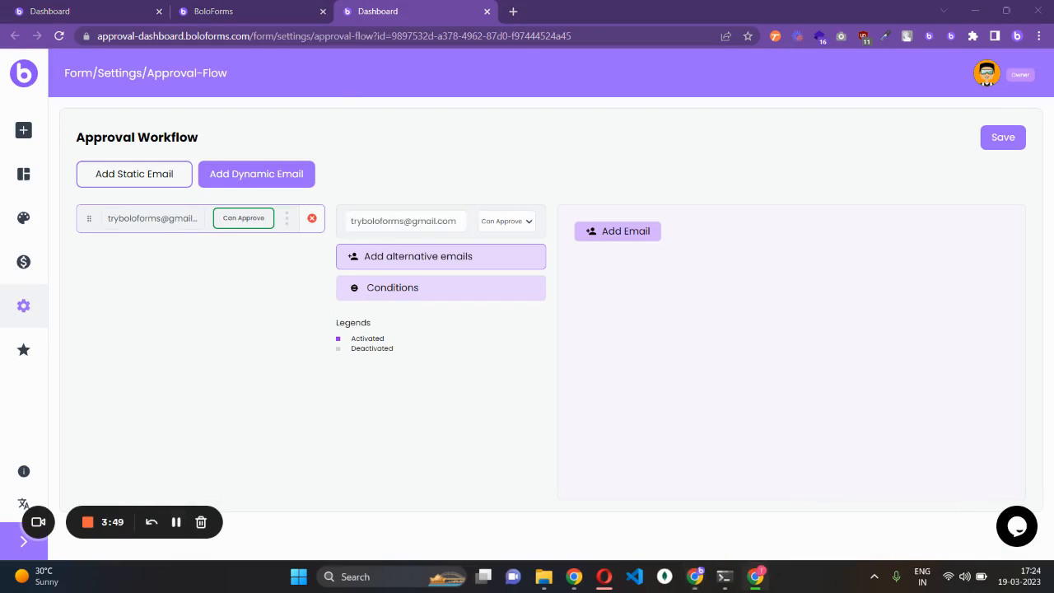
pyautogui.click(82, 9)
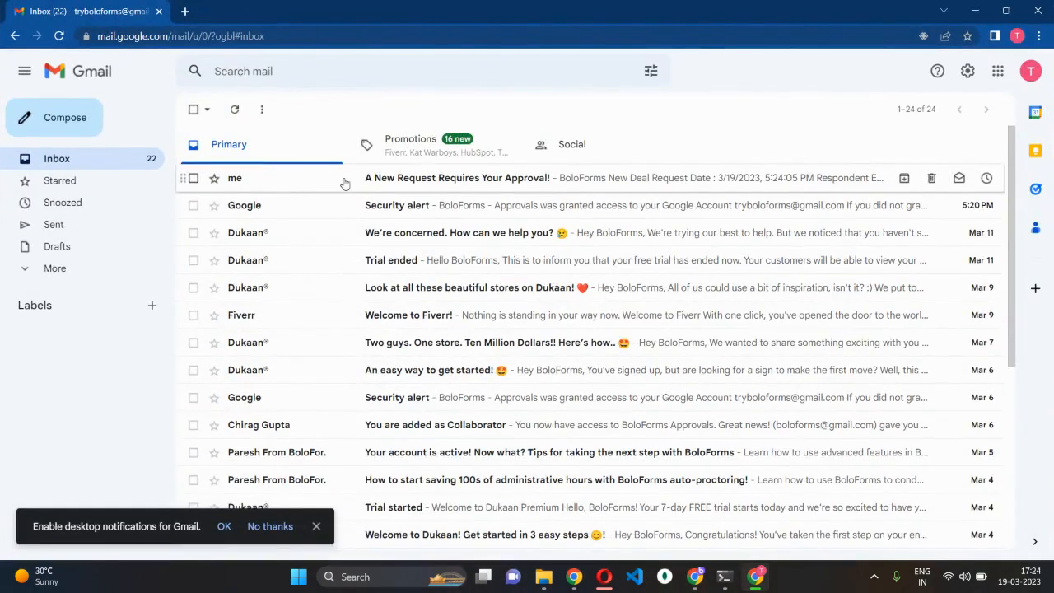
# - Read the 'A New Request Requires Your Approval!' email and follow its APPROVE link
pyautogui.click(458, 178)
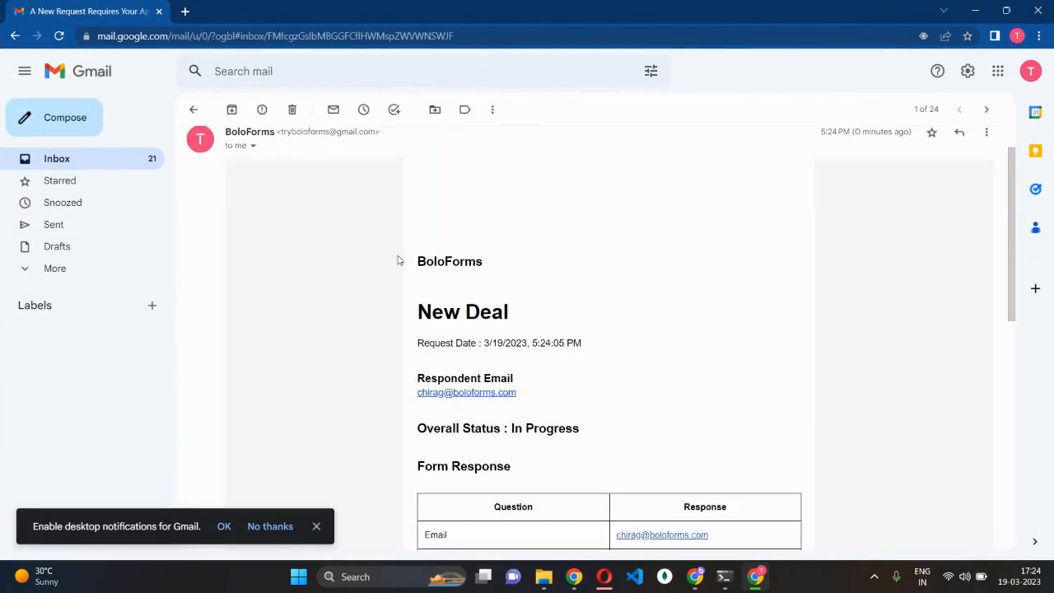
pyautogui.scroll(-3)
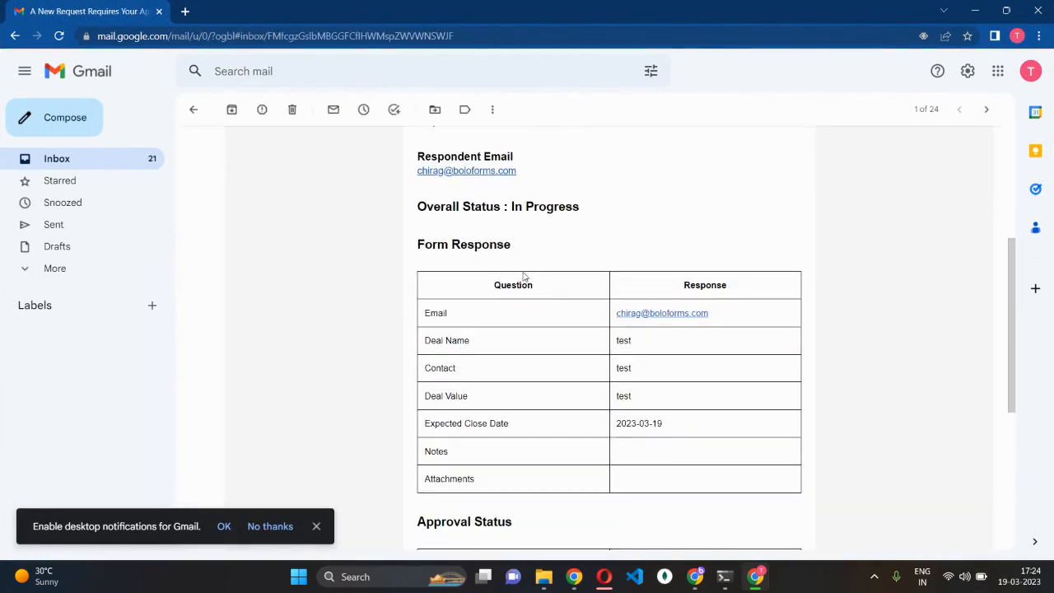
pyautogui.scroll(-3)
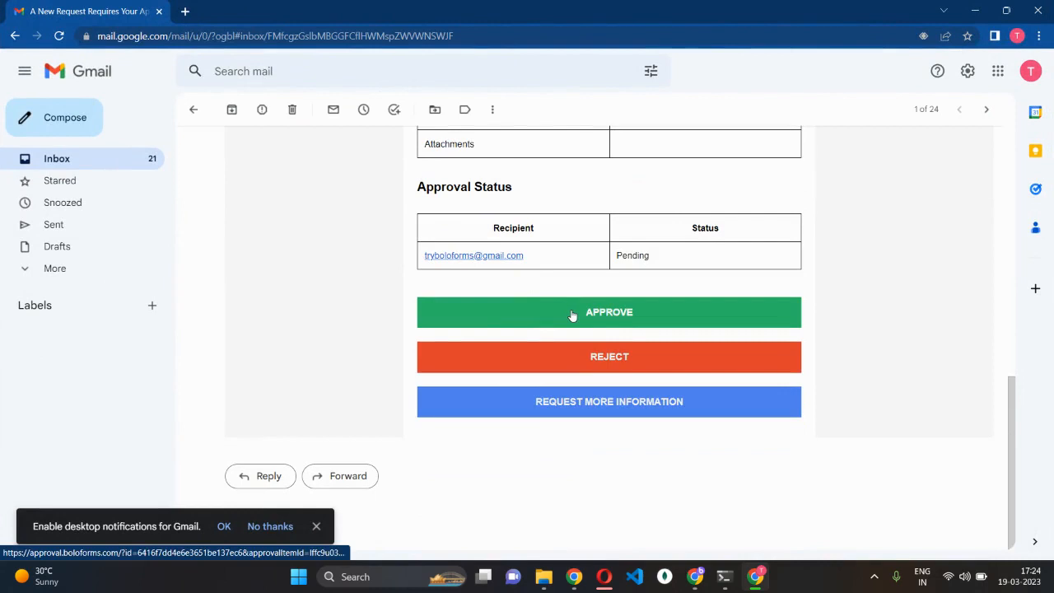
pyautogui.click(609, 313)
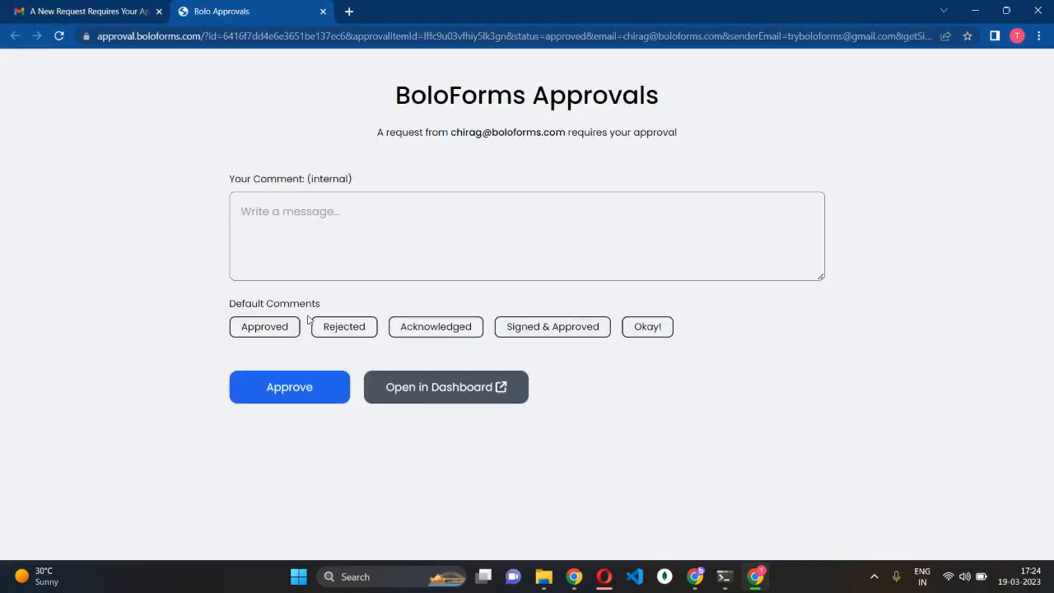
# - Add the default 'Approved' comment and approve the New Deal request
pyautogui.click(263, 326)
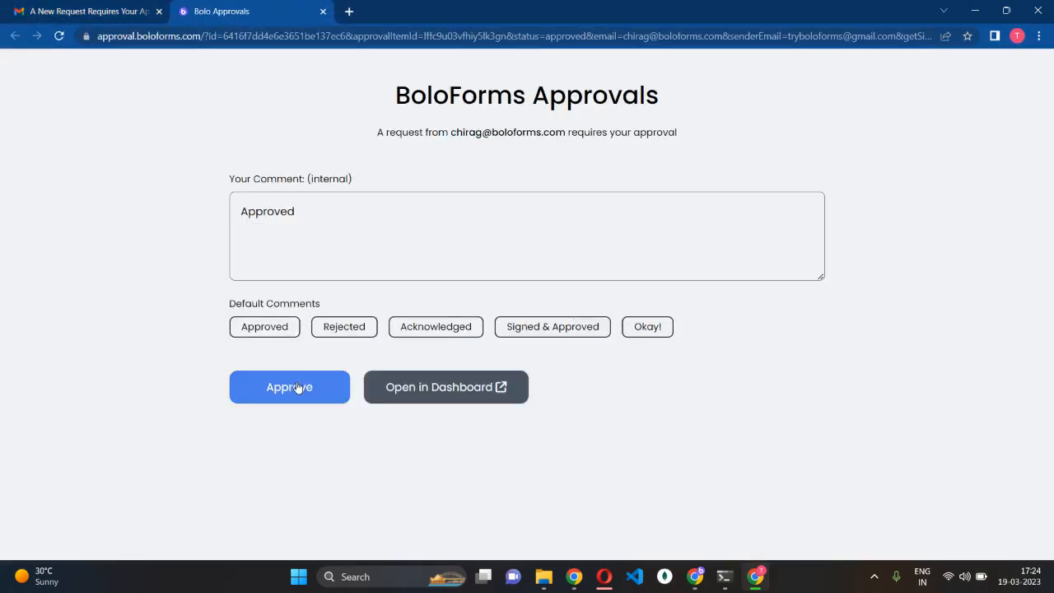
pyautogui.click(290, 387)
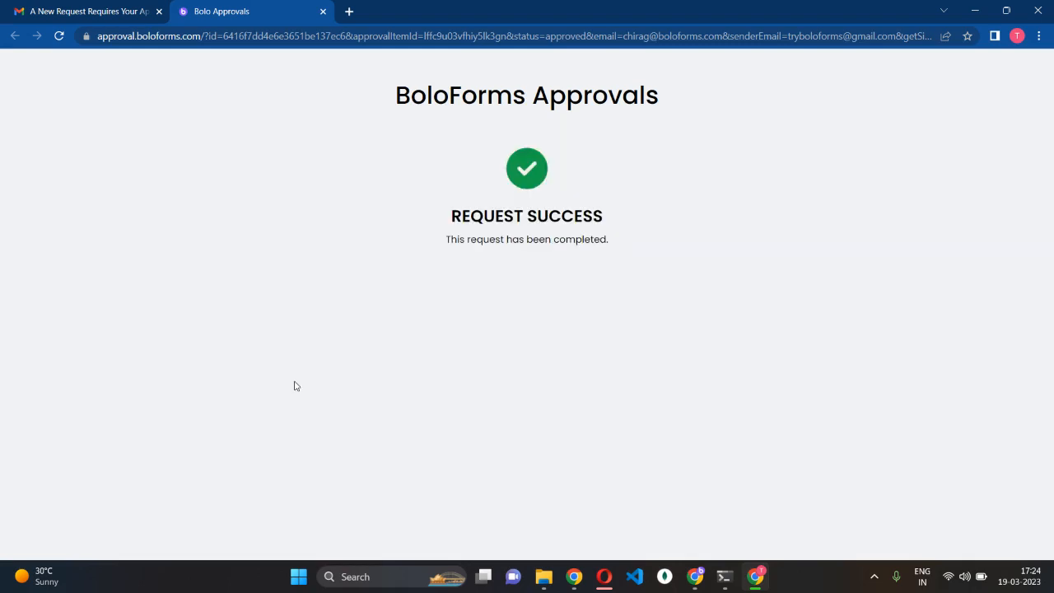